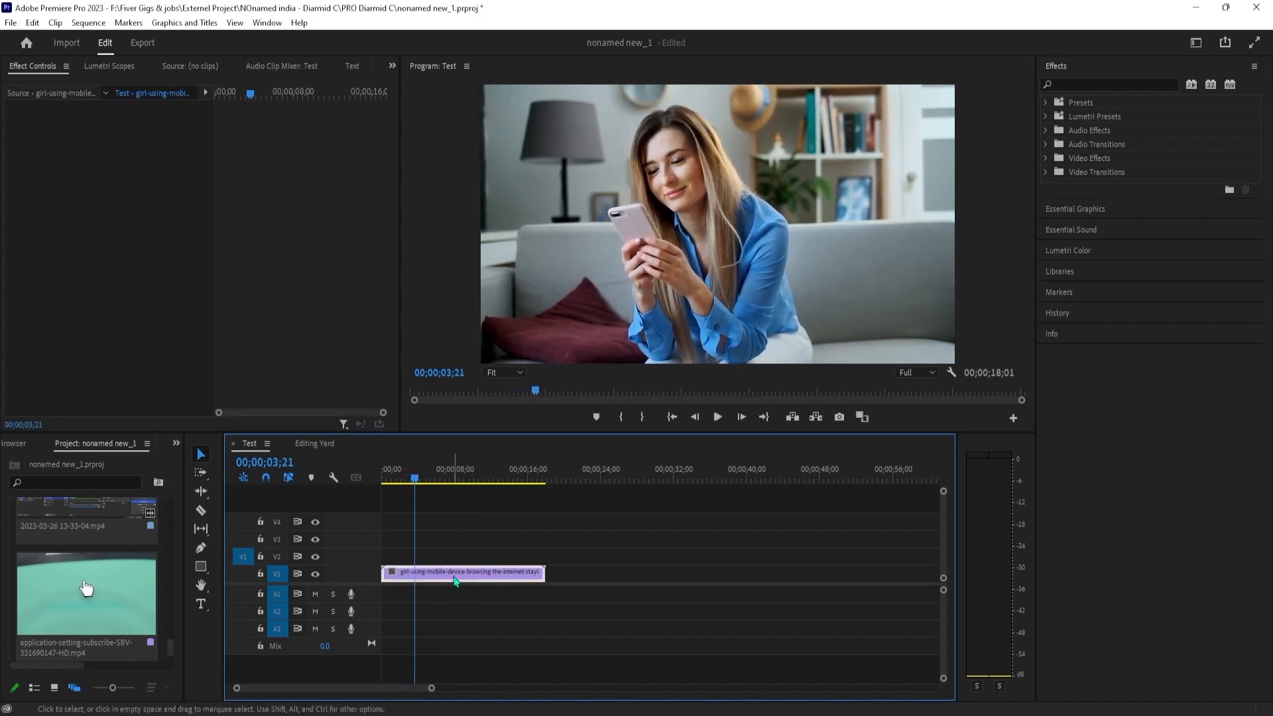
- Select the girl-with-phone clip to expose its Motion properties
left_click(464, 573)
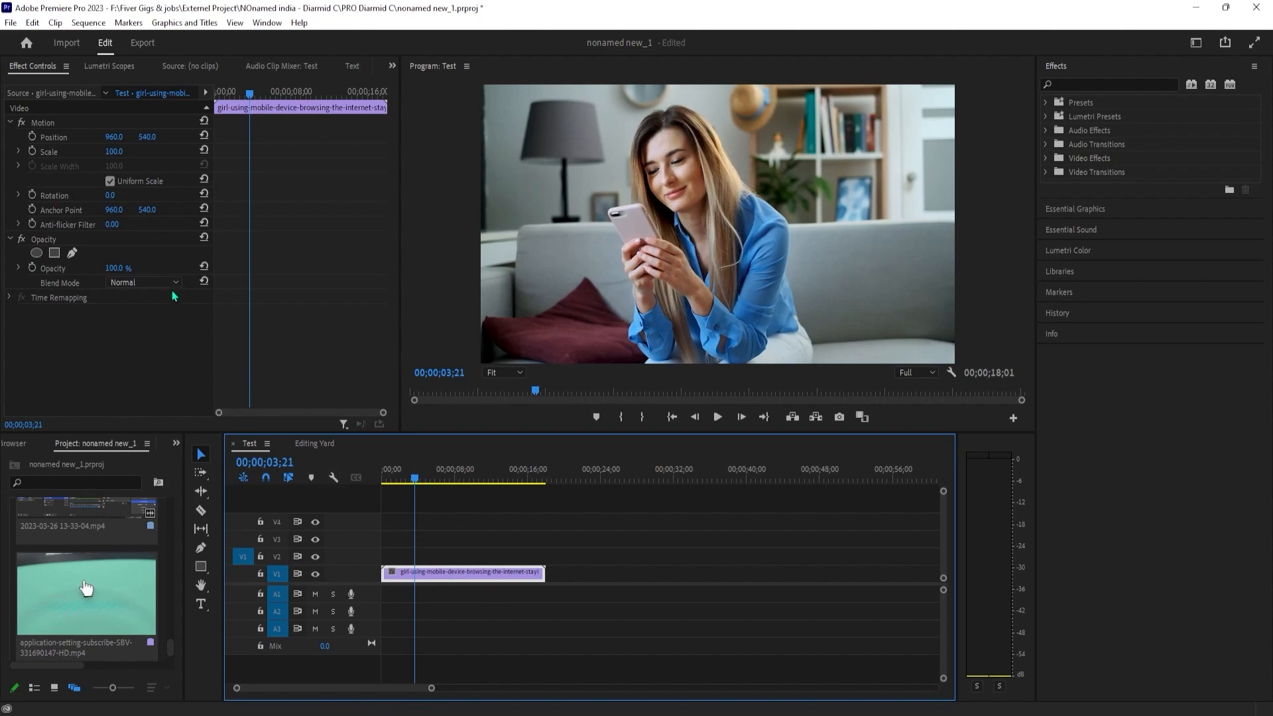
mouse_move(37, 215)
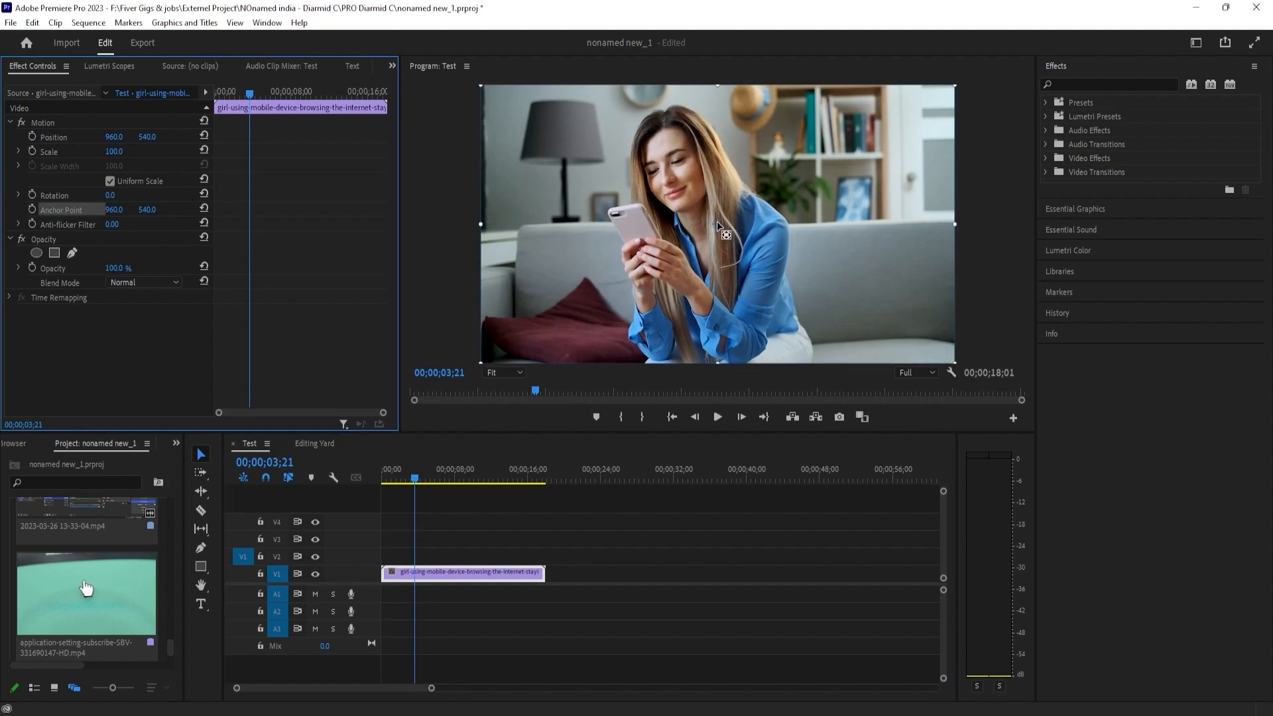
mouse_move(745, 247)
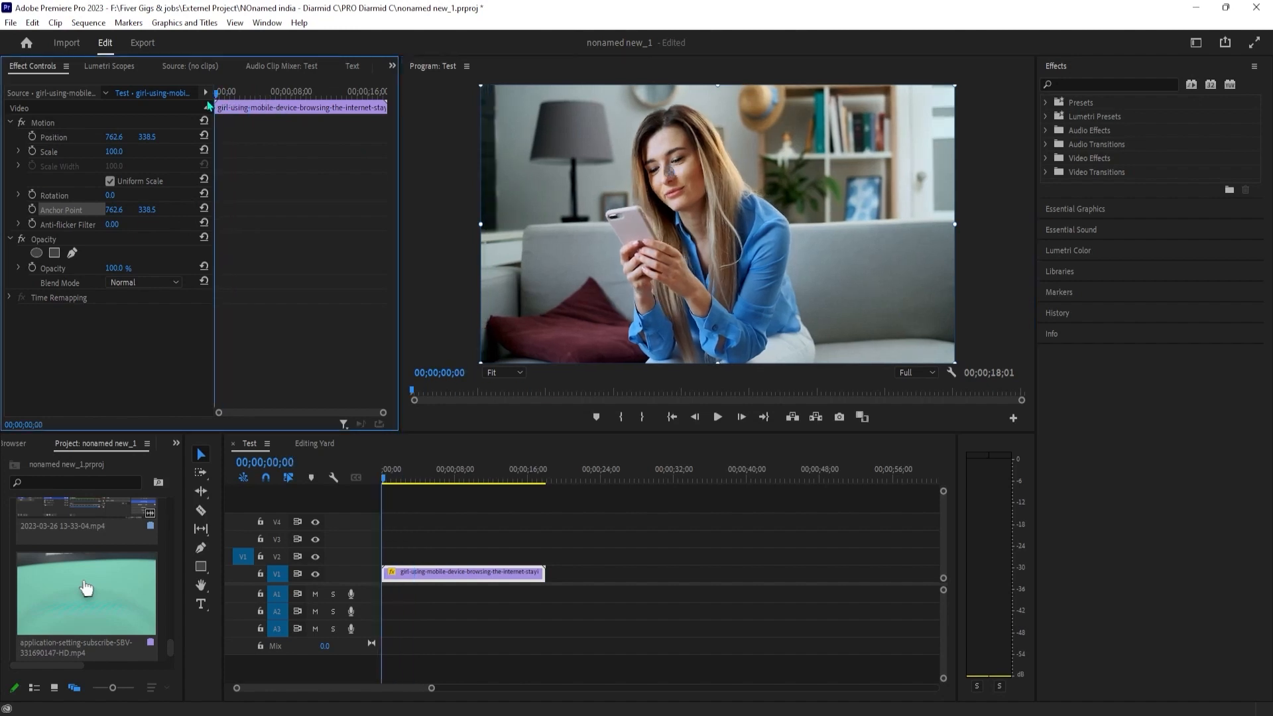
- Keyframe Scale from 100 near the clip start to 180 a few seconds later, zooming on the girl
left_click(401, 477)
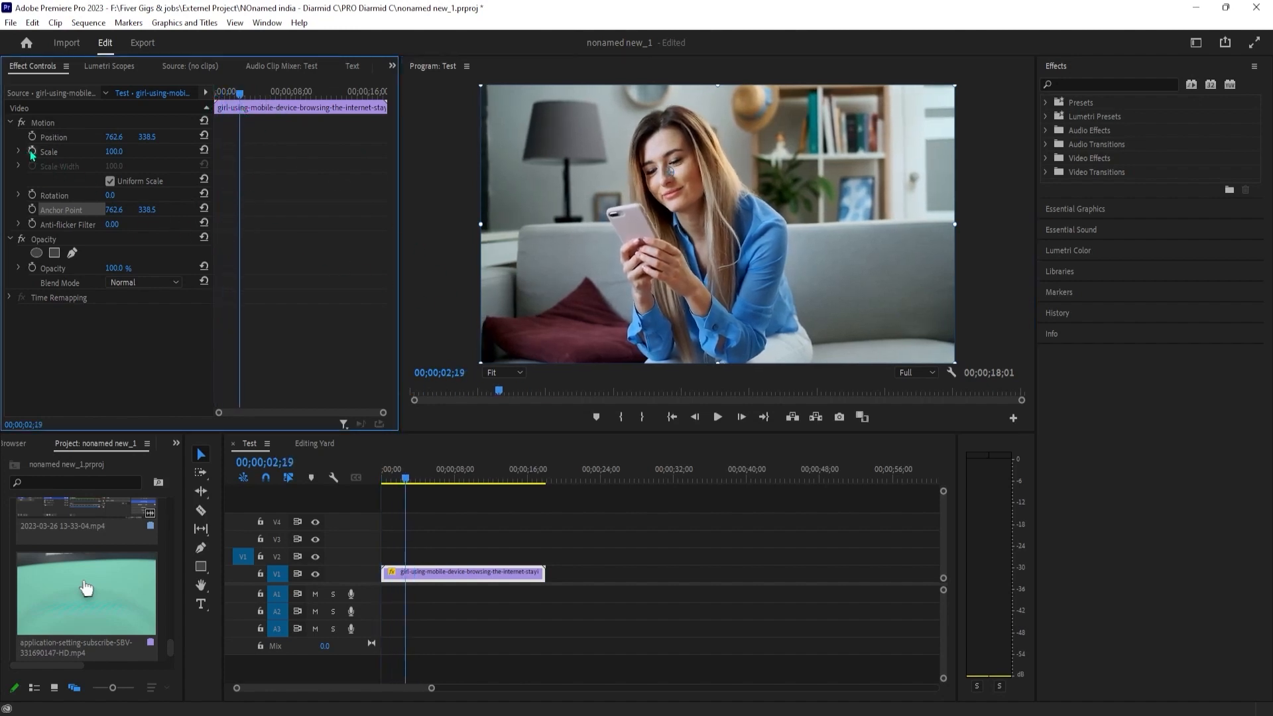
left_click(32, 153)
type("169")
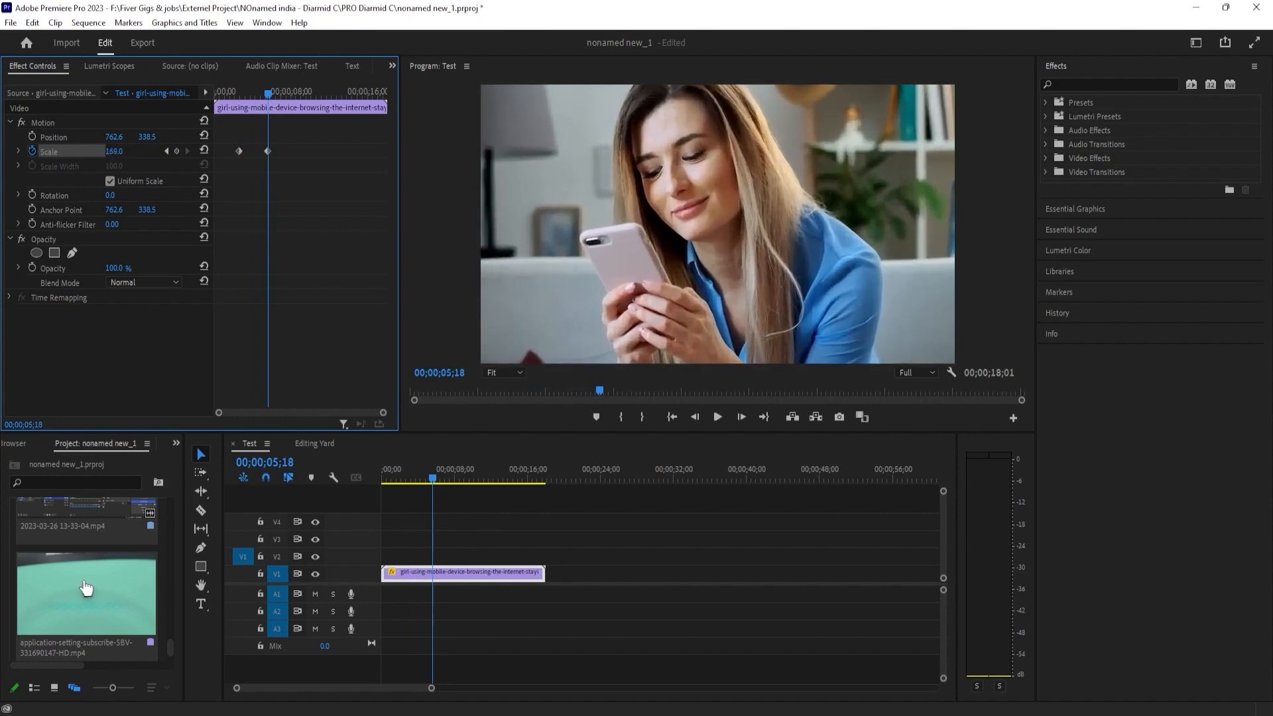
left_click_drag(114, 151, 122, 151)
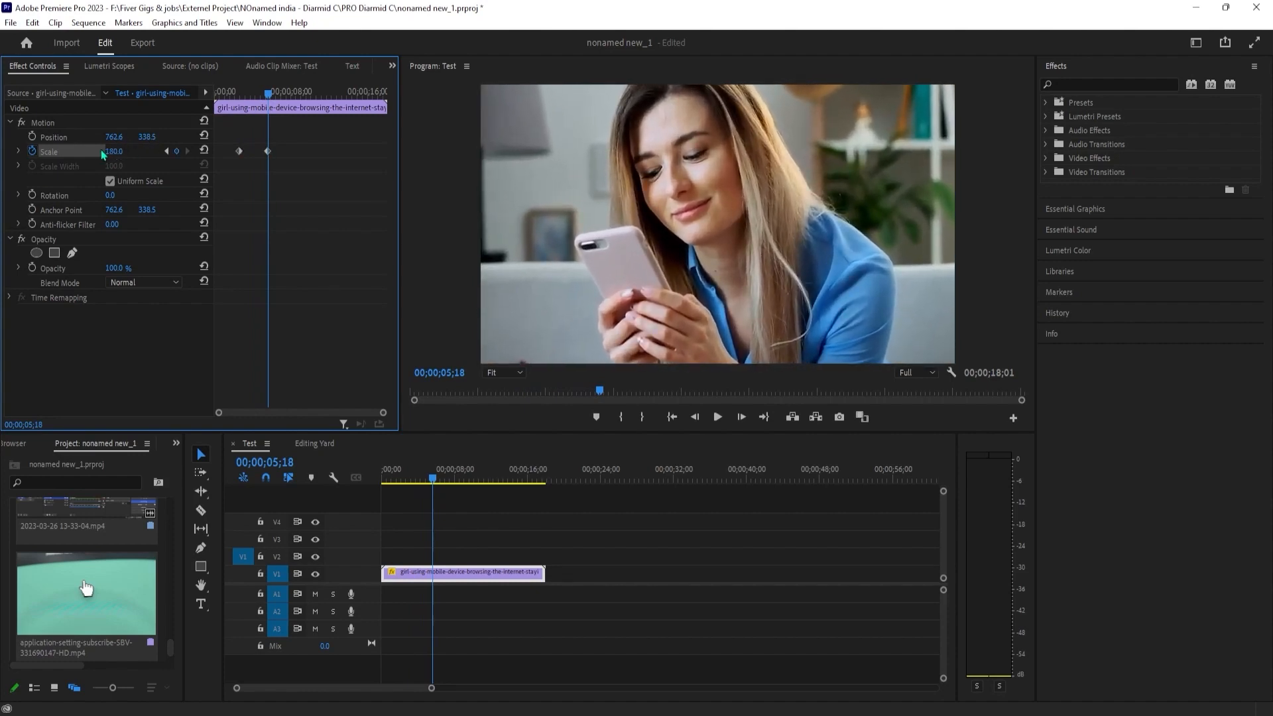
left_click(435, 480)
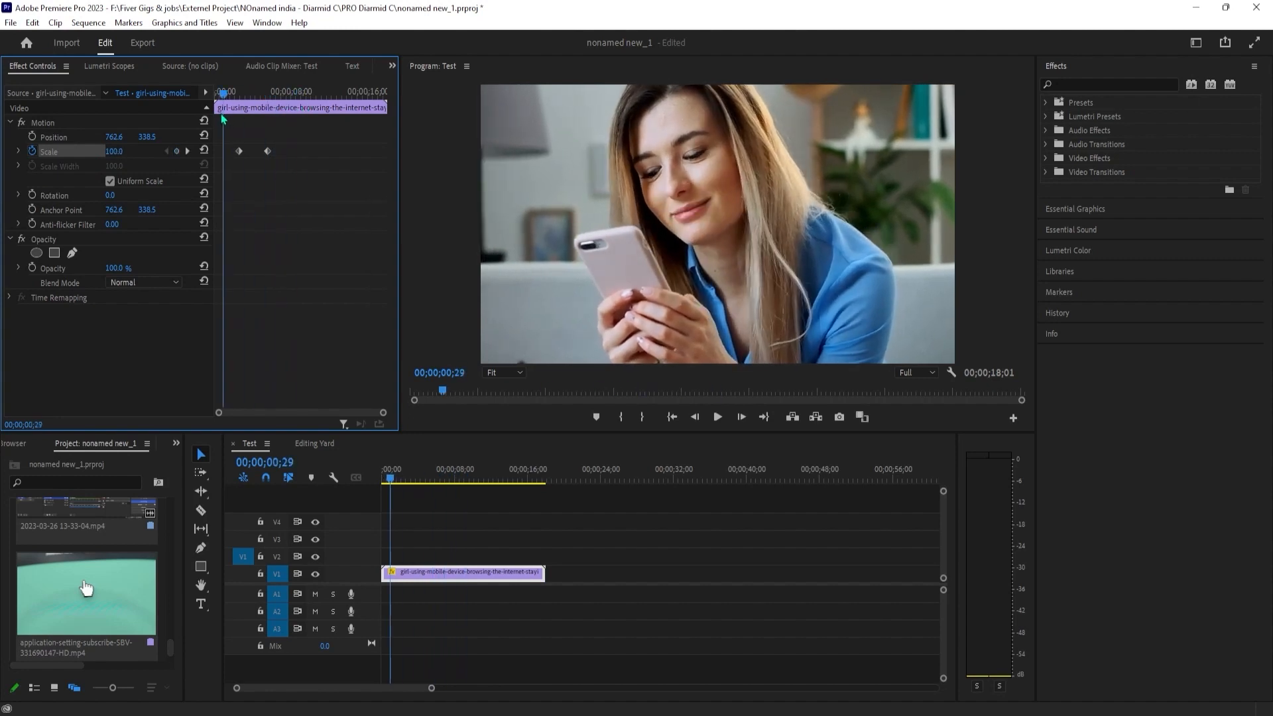
left_click(717, 417)
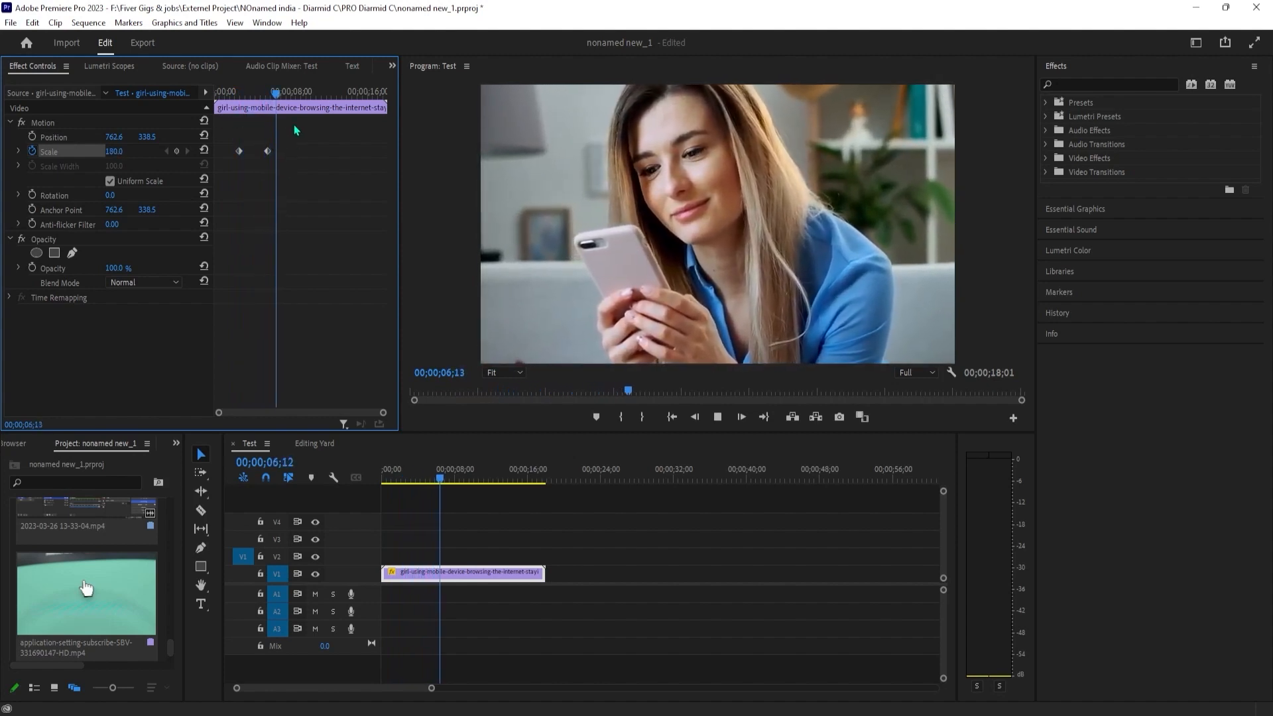
left_click(456, 478)
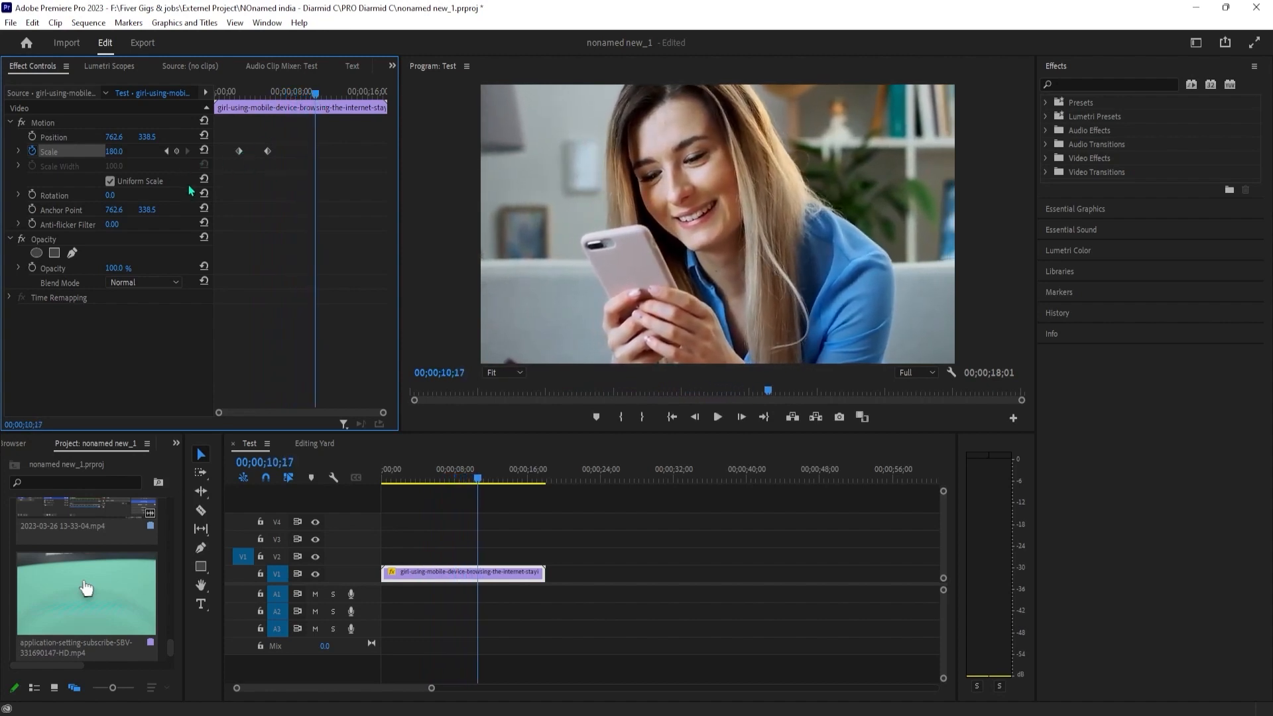
mouse_move(176, 151)
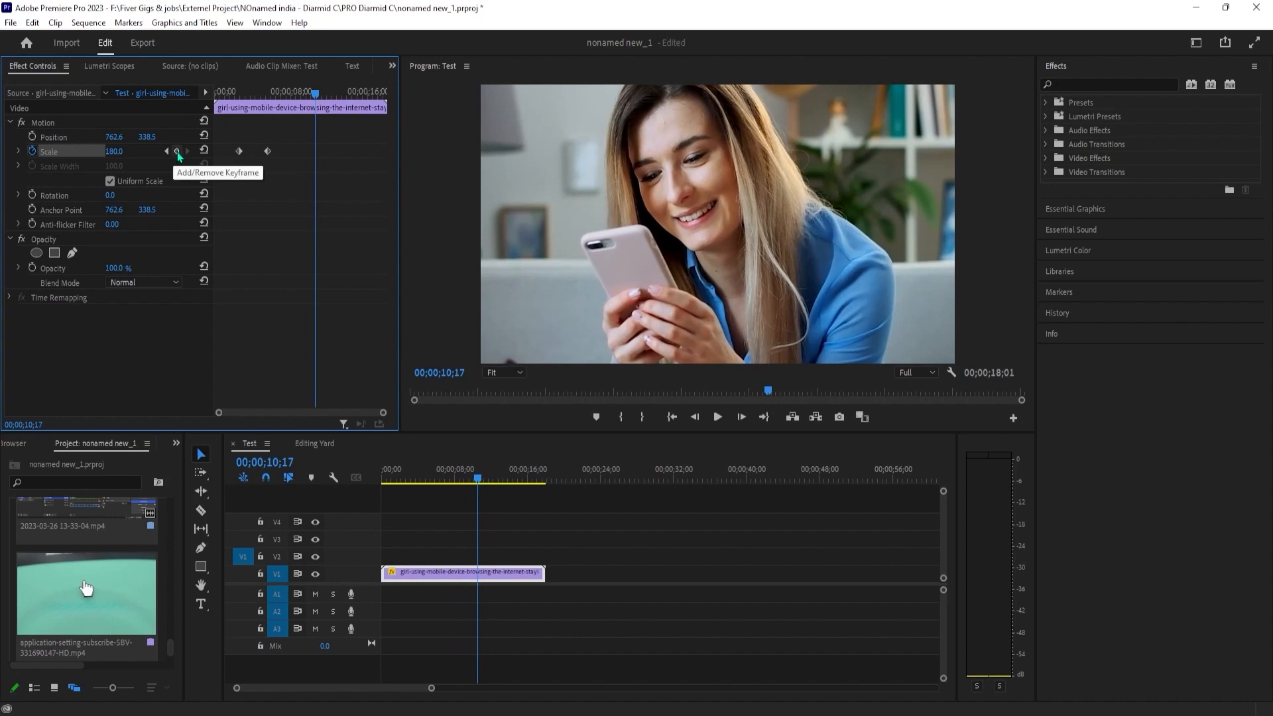
- Add a Scale keyframe around 10 s holding the 180 zoom
left_click(176, 151)
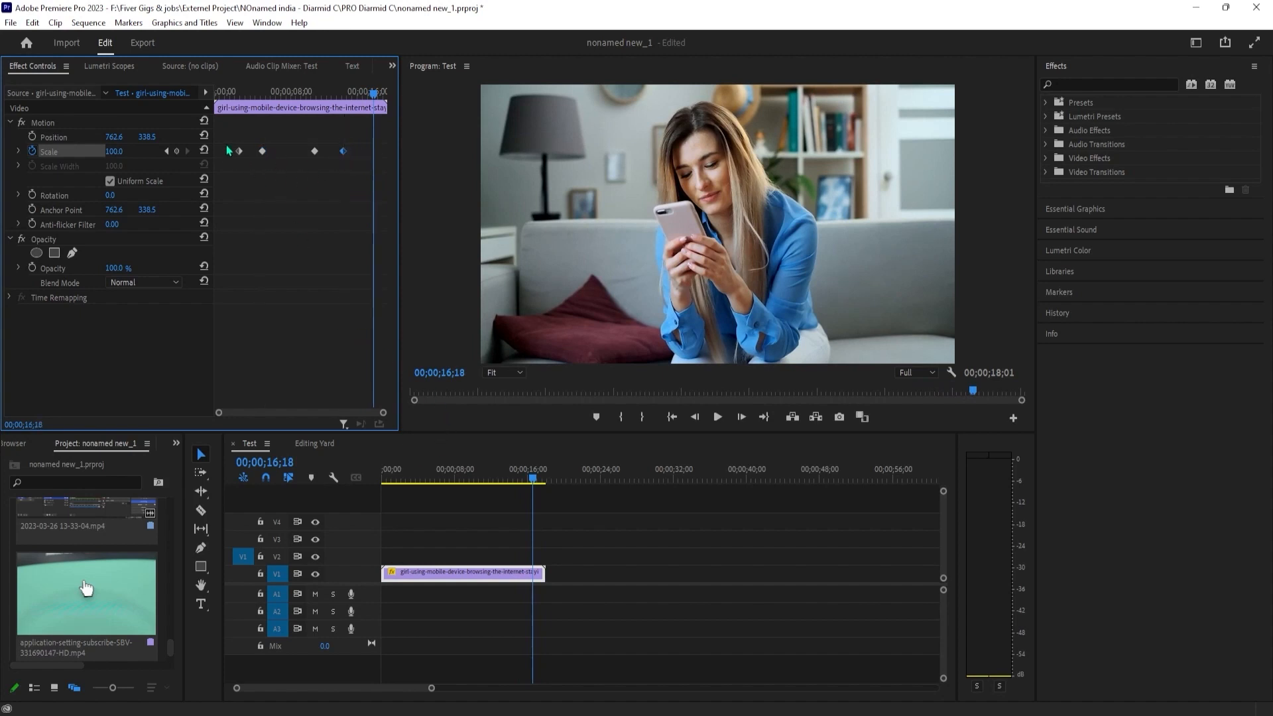
- Set both keyframe pairs to Bezier ease interpolation and return the playhead near the start
right_click(257, 153)
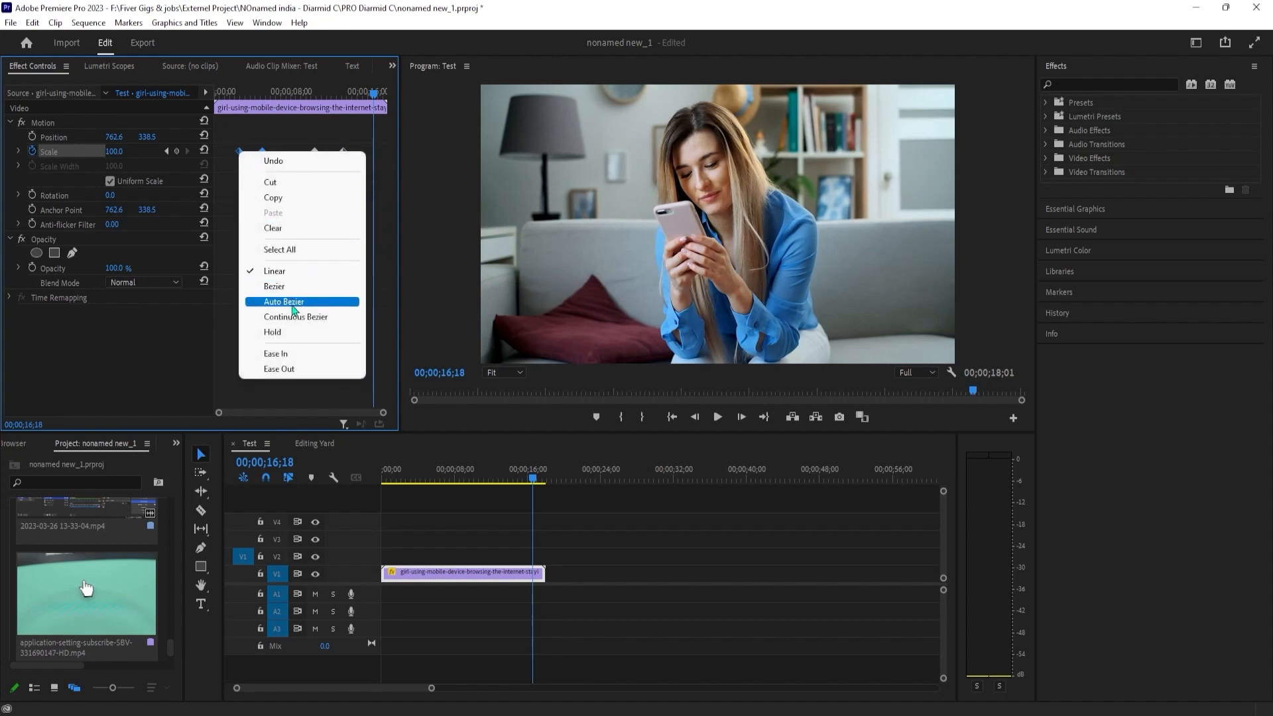
left_click(284, 303)
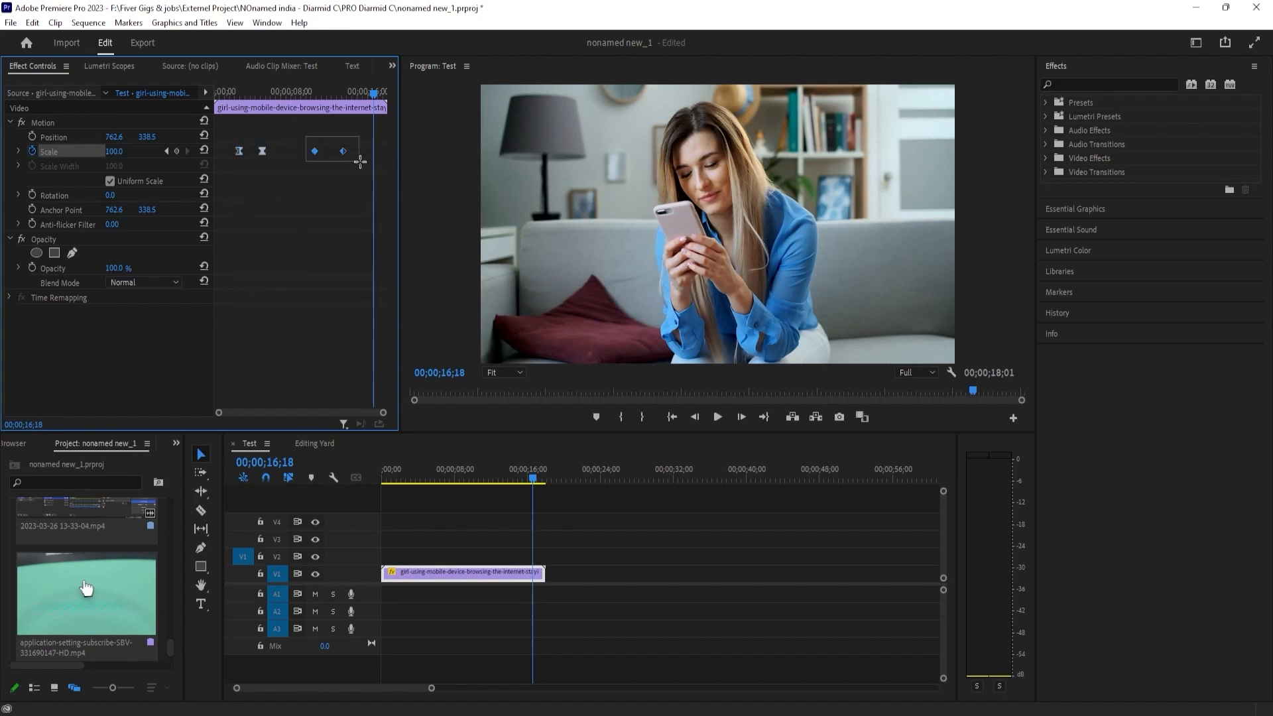
right_click(315, 152)
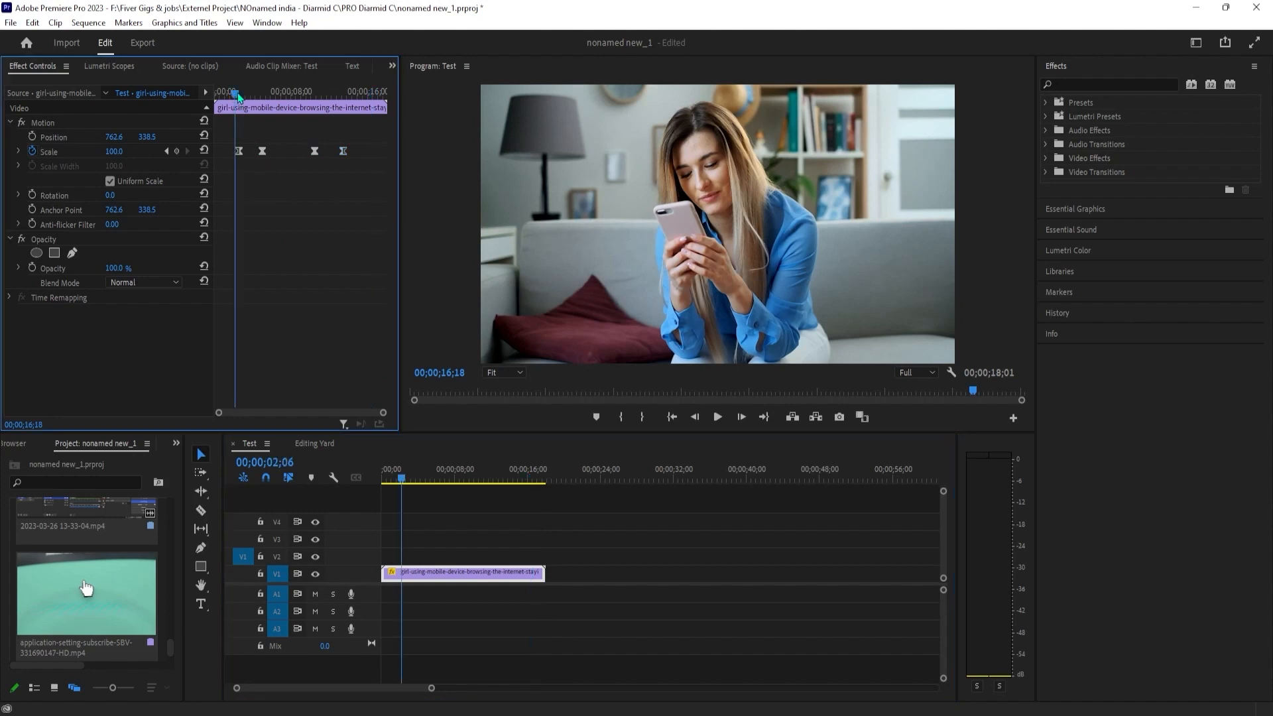
left_click(718, 416)
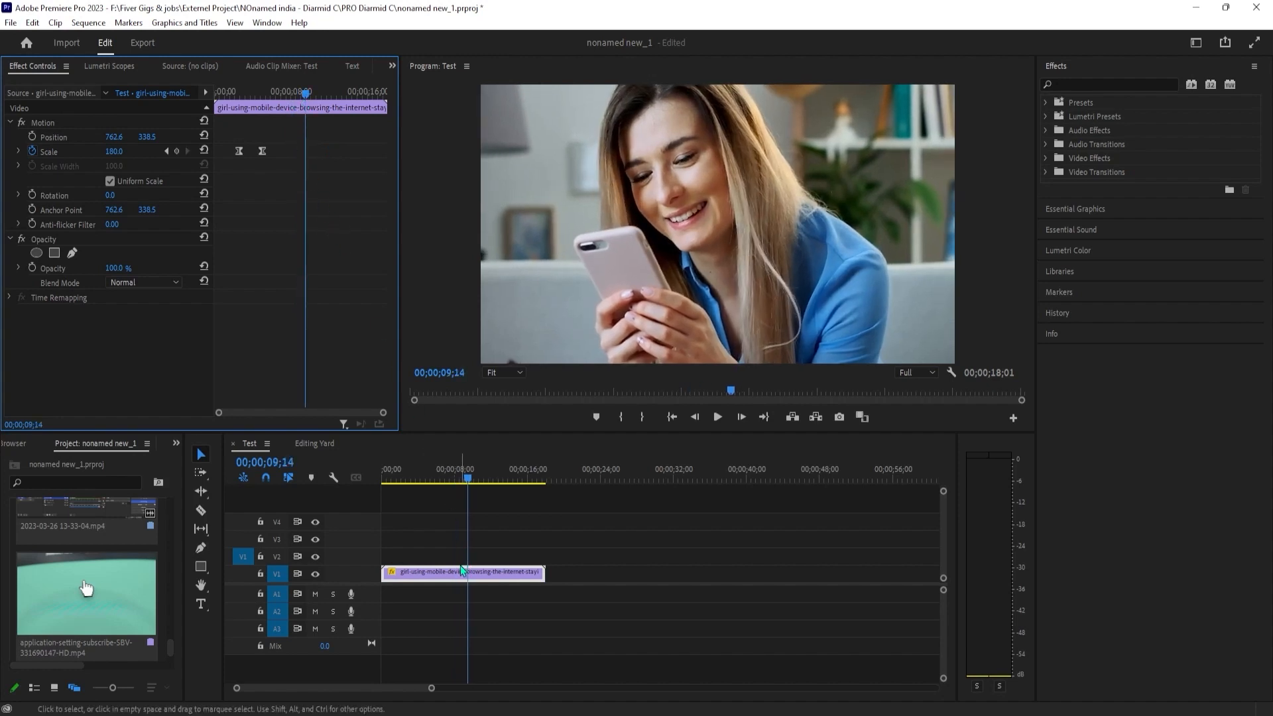
- Razor the clip at the playhead around 9 s and preview the smoothed zoom
left_click(200, 510)
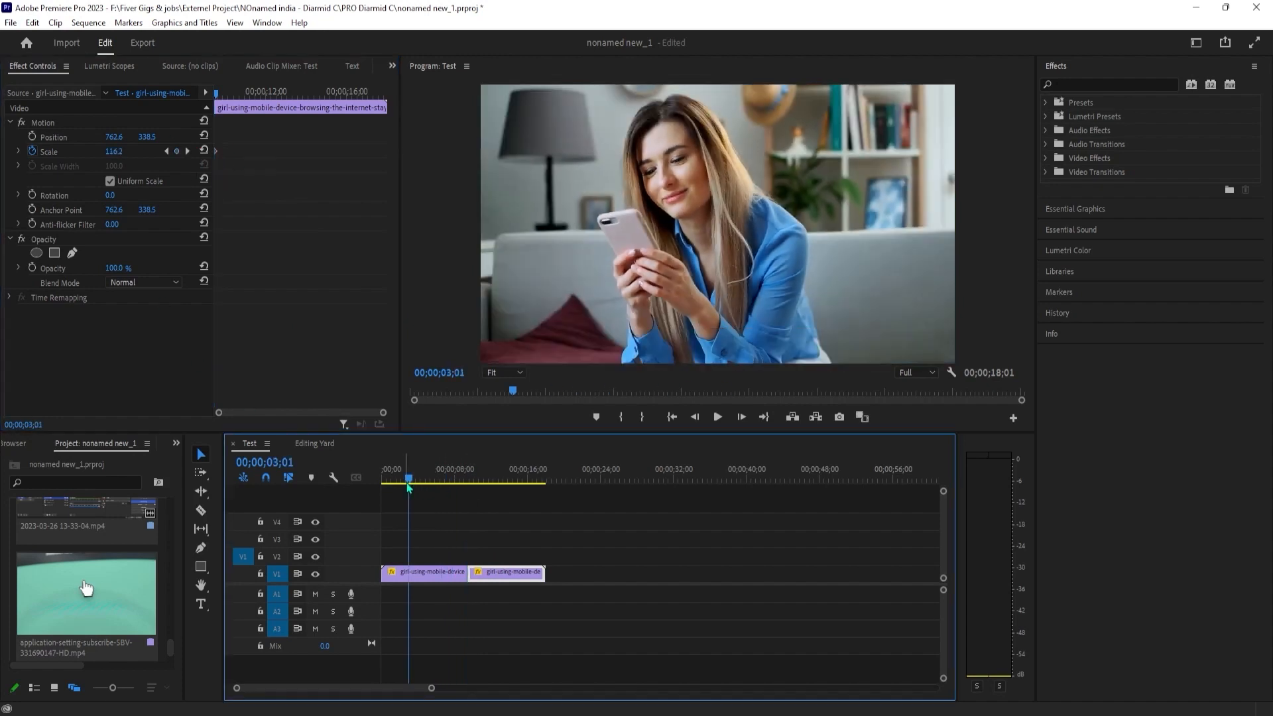
left_click(717, 416)
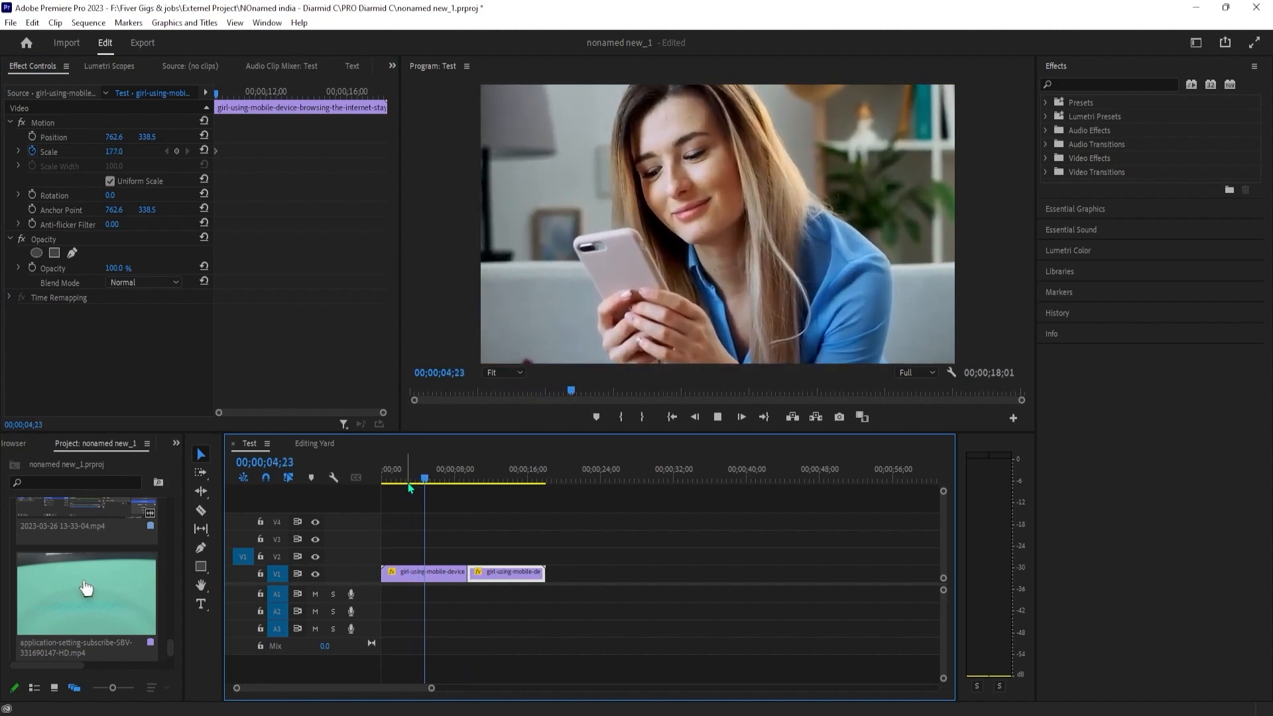